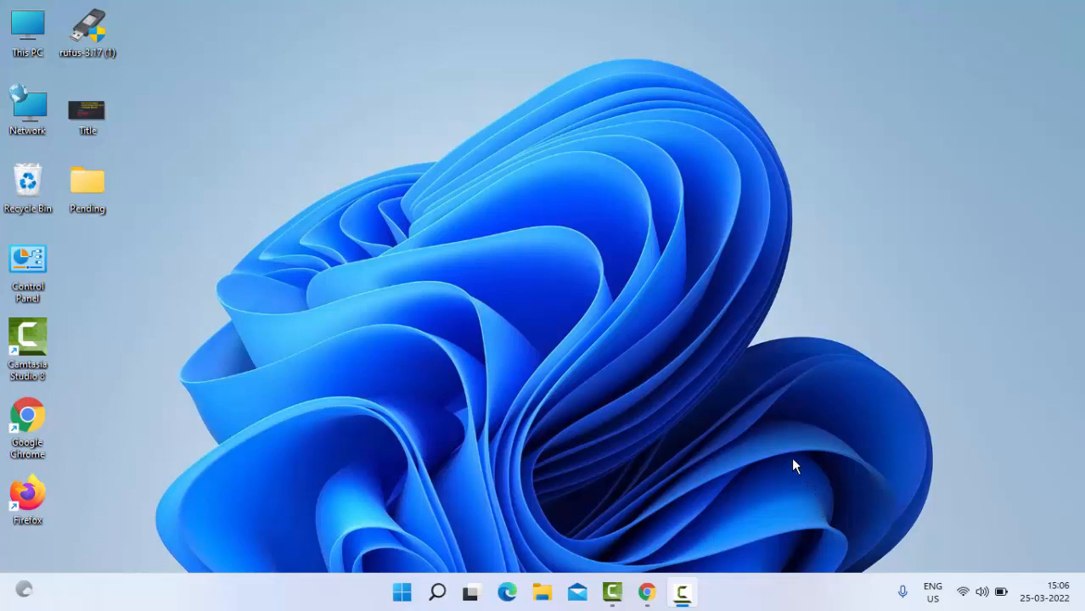
{"action": "mouse_move", "coordinate": [781, 499]}
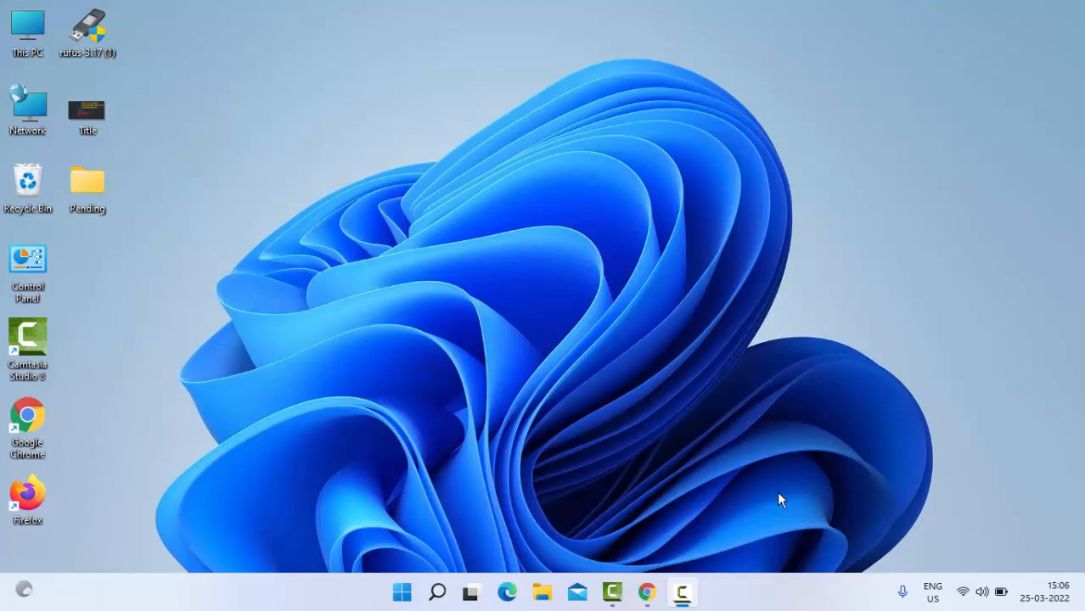
{"action": "mouse_move", "coordinate": [756, 477]}
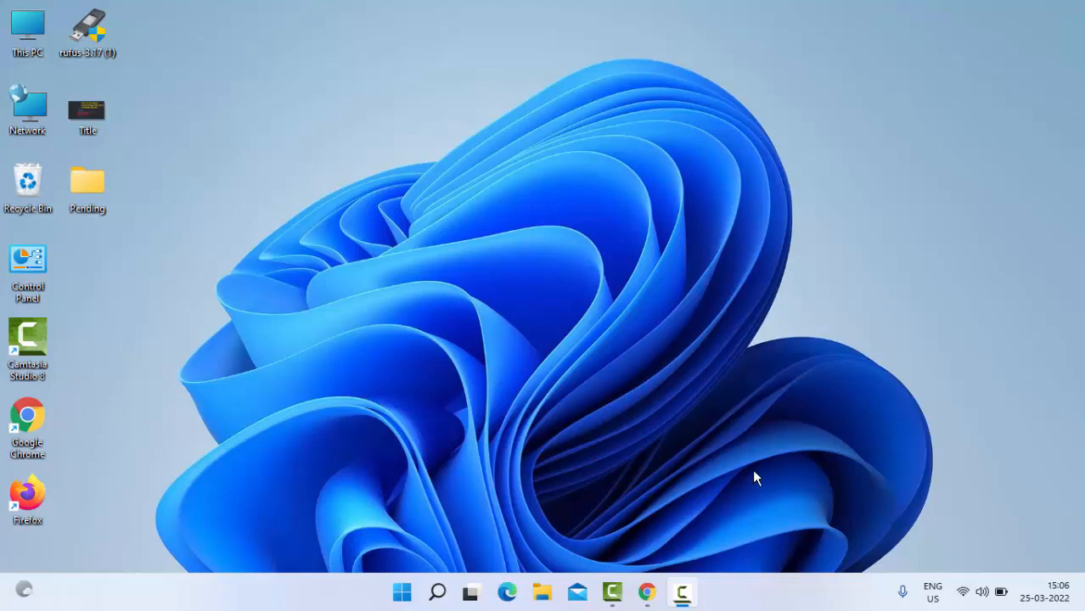
{"action": "mouse_move", "coordinate": [741, 465]}
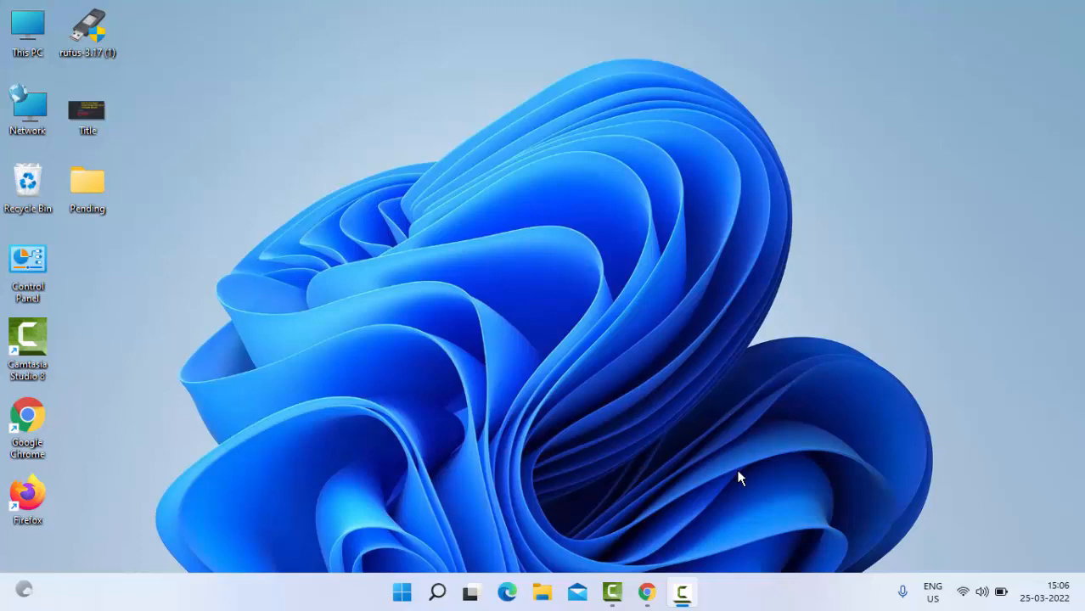
{"action": "mouse_move", "coordinate": [747, 484]}
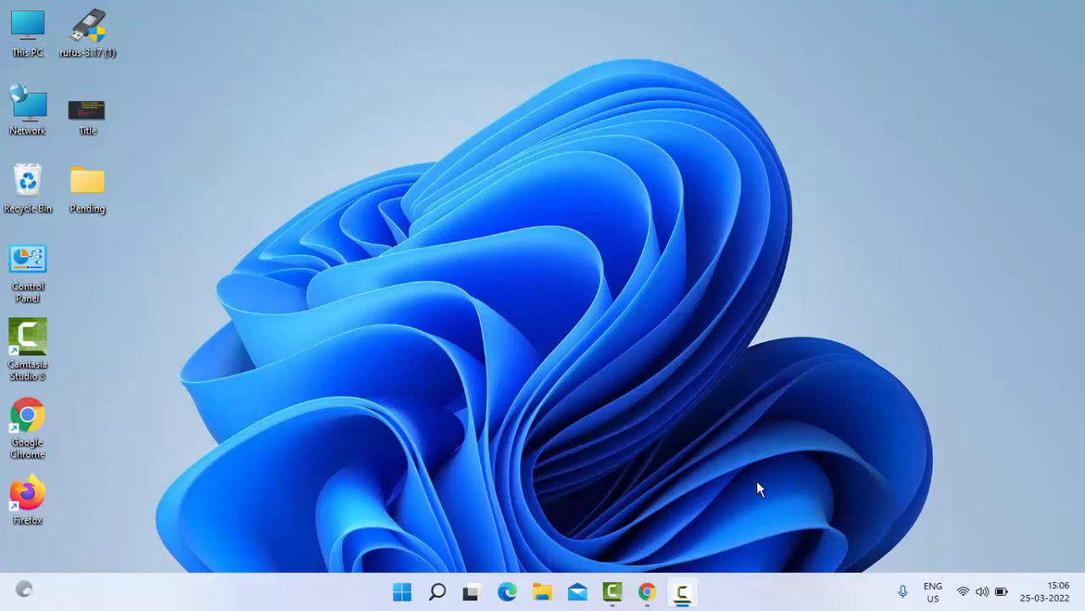
{"action": "mouse_move", "coordinate": [624, 471]}
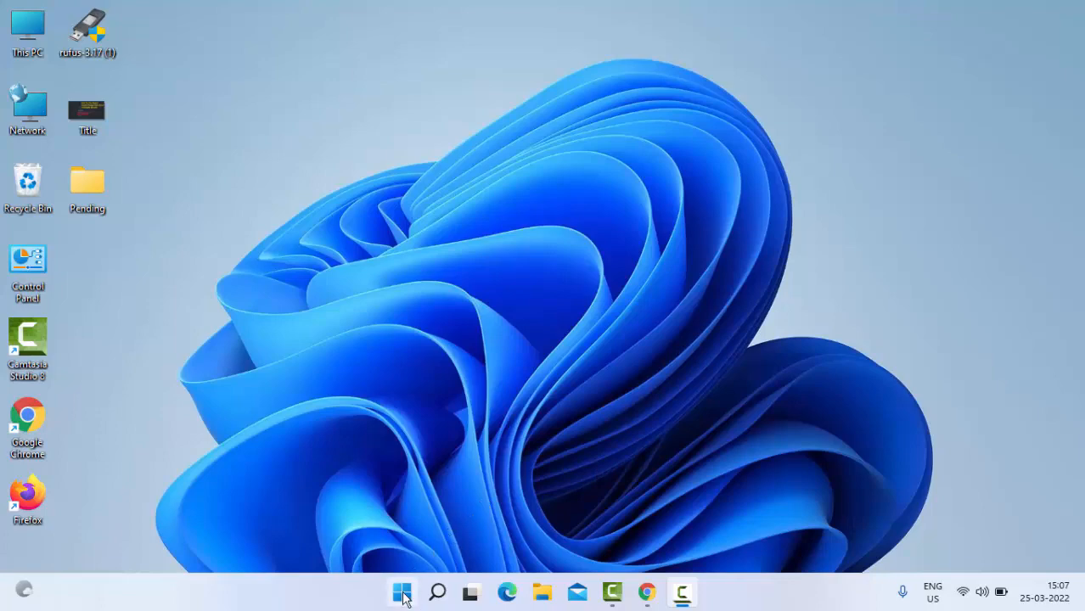
Search the Start menu for Command Prompt and run it as administrator
{"action": "left_click", "coordinate": [401, 592]}
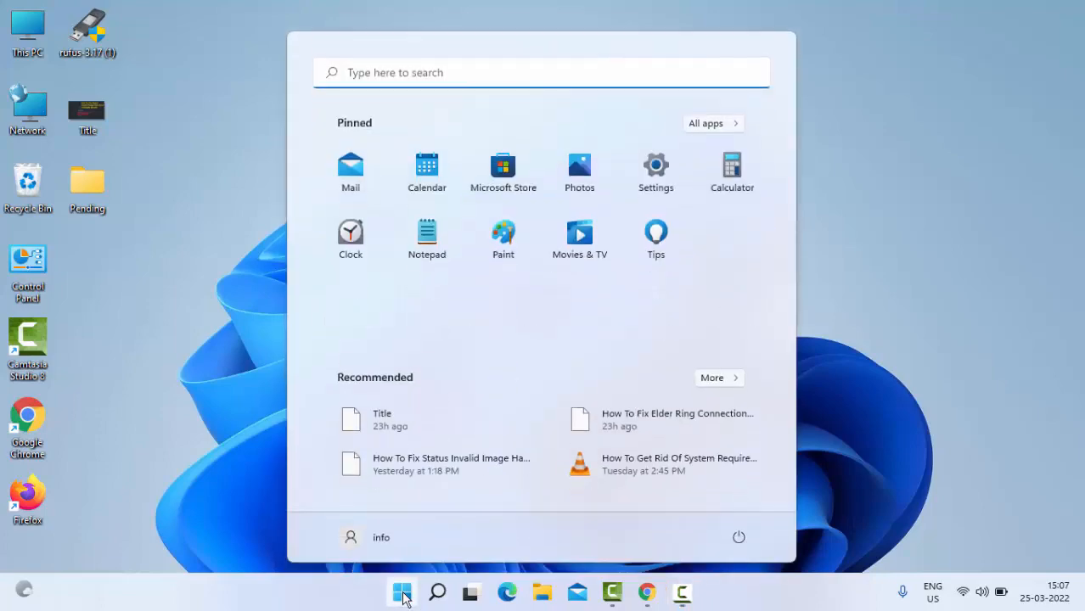
{"action": "type", "text": "comamnd prompt"}
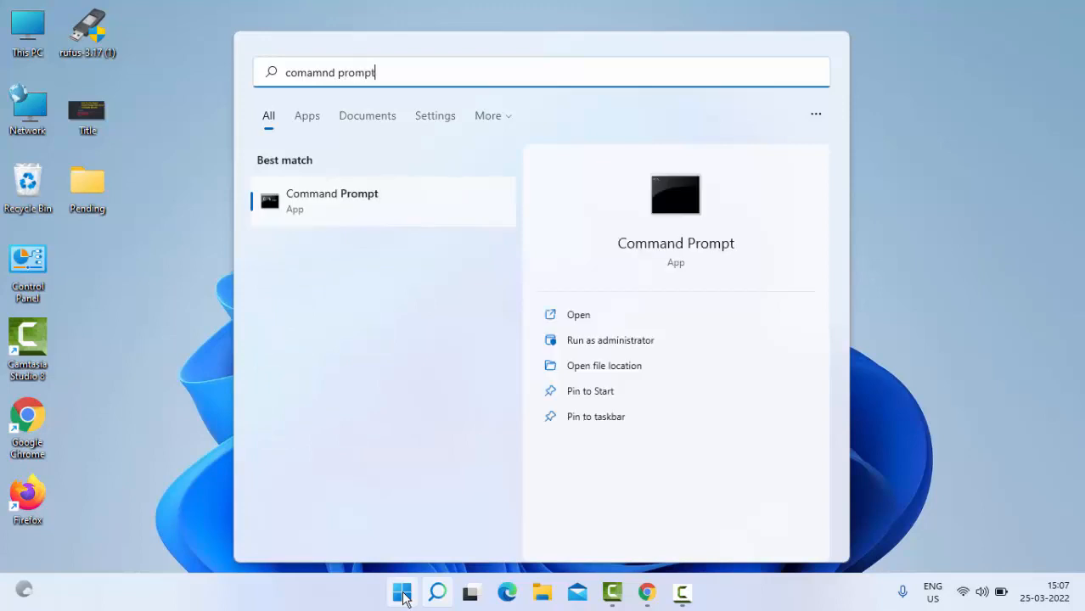
{"action": "right_click", "coordinate": [331, 201]}
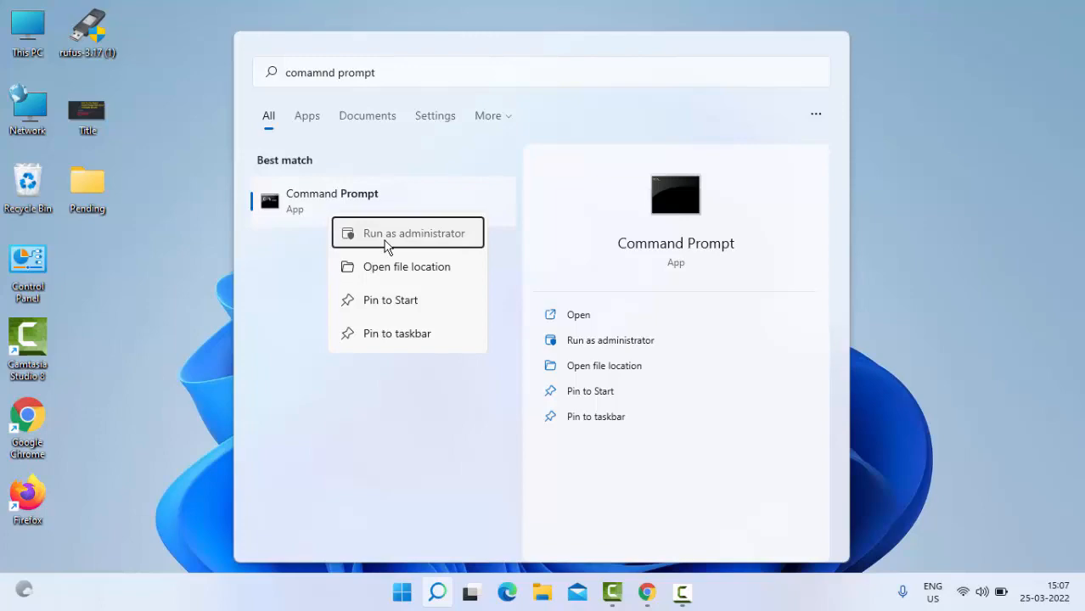
{"action": "left_click", "coordinate": [447, 325]}
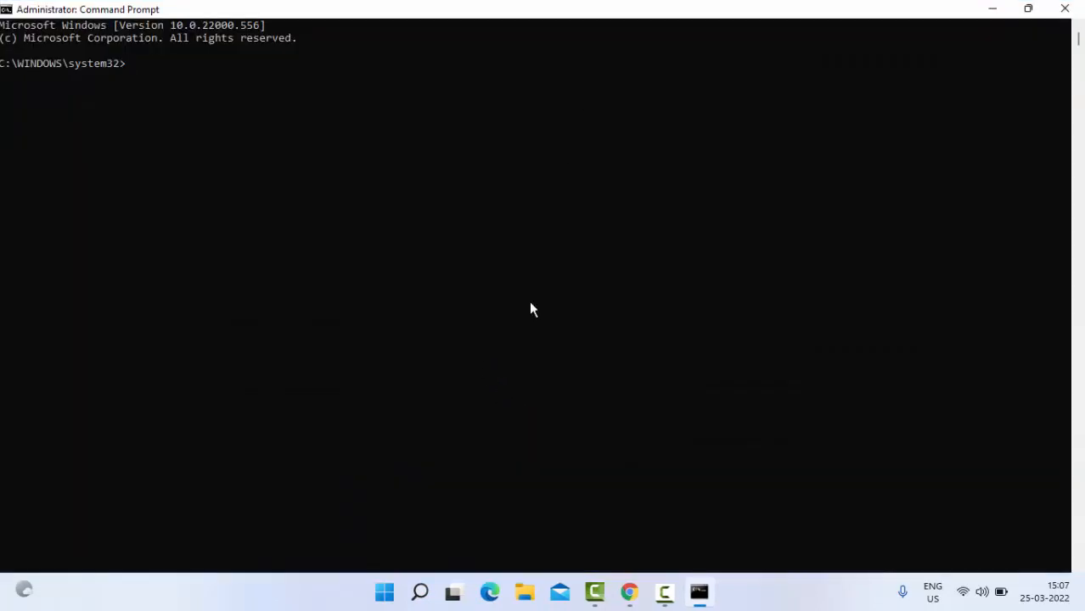
Run ipconfig /release to drop the adapters' IP addresses
{"action": "type", "text": "ipconfig"}
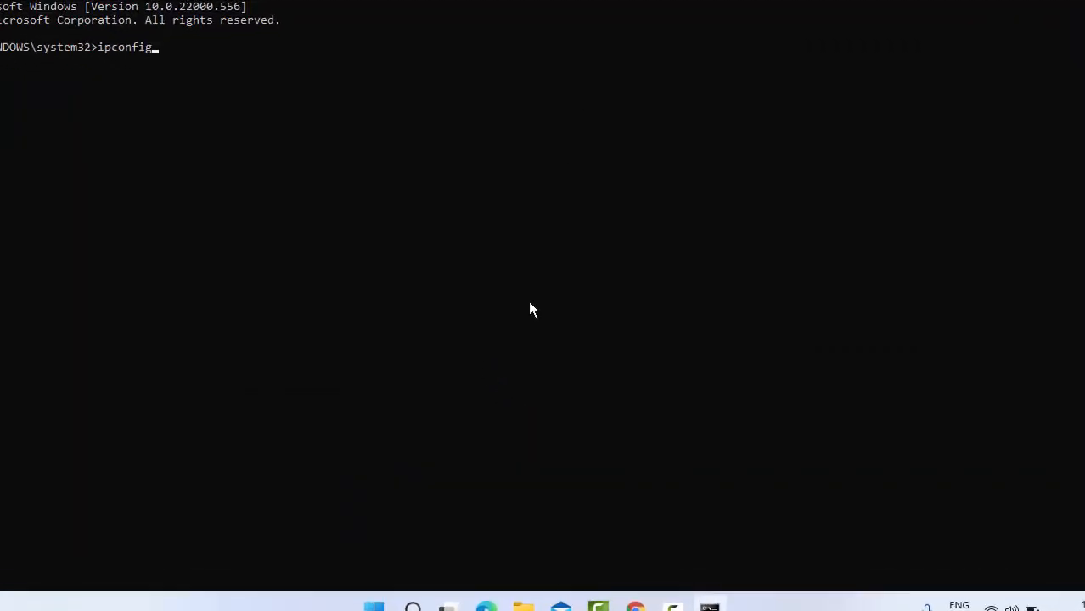
{"action": "type", "text": "/release"}
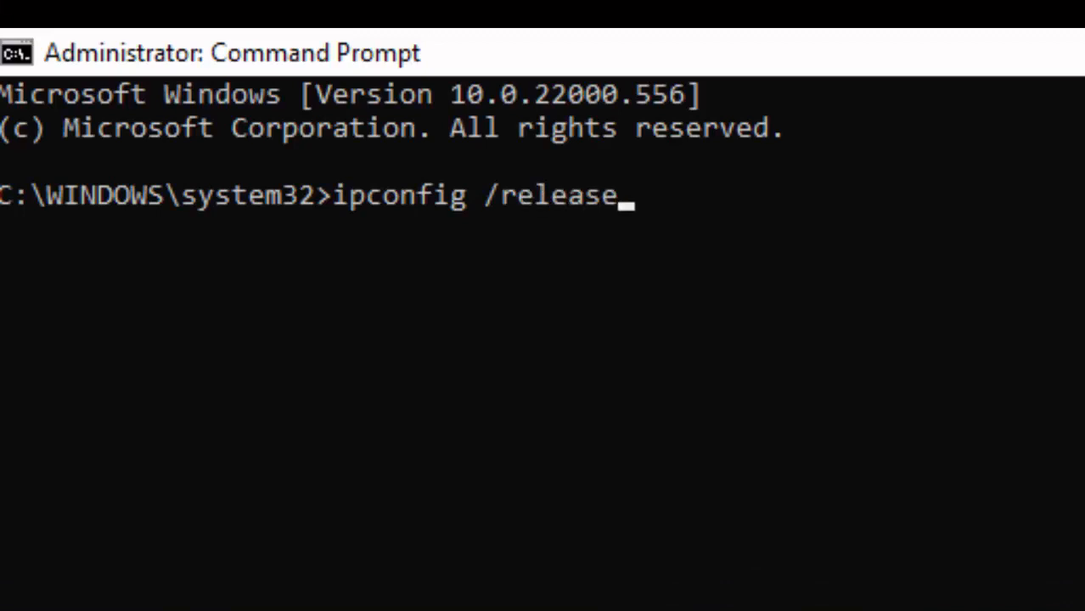
{"action": "key", "text": "enter"}
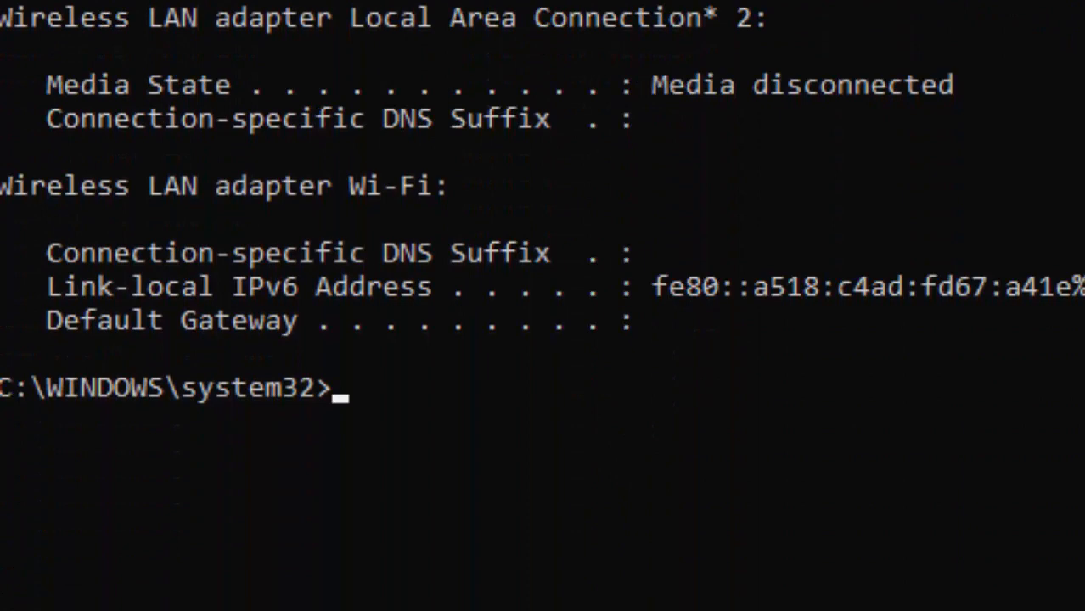
Flush the DNS resolver cache with ipconfig /flushdns, then enter ipconfig /renew
{"action": "type", "text": "ipc"}
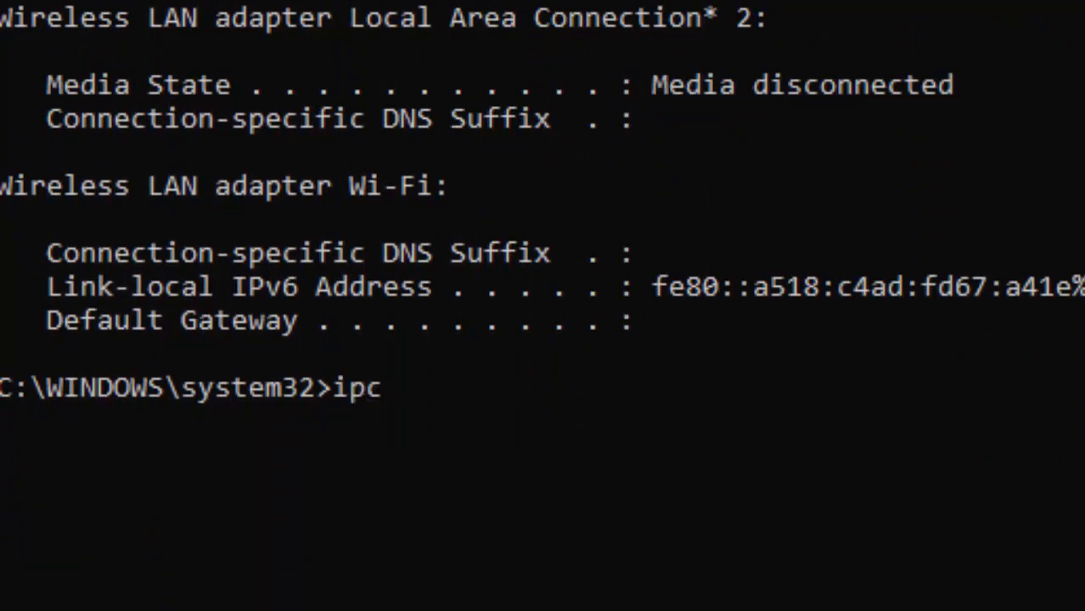
{"action": "type", "text": "o"}
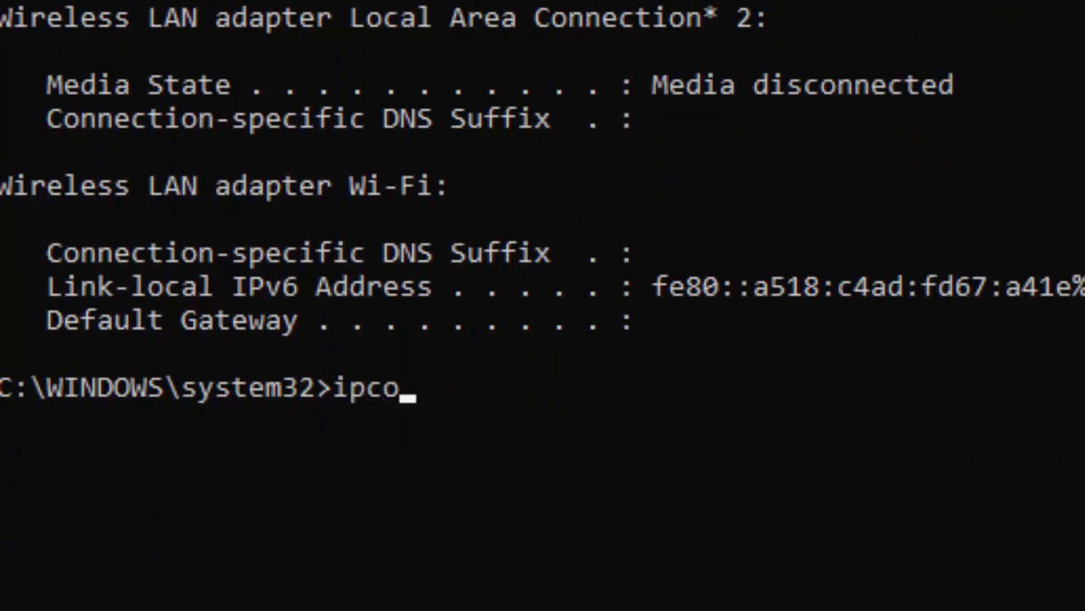
{"action": "type", "text": "nfig"}
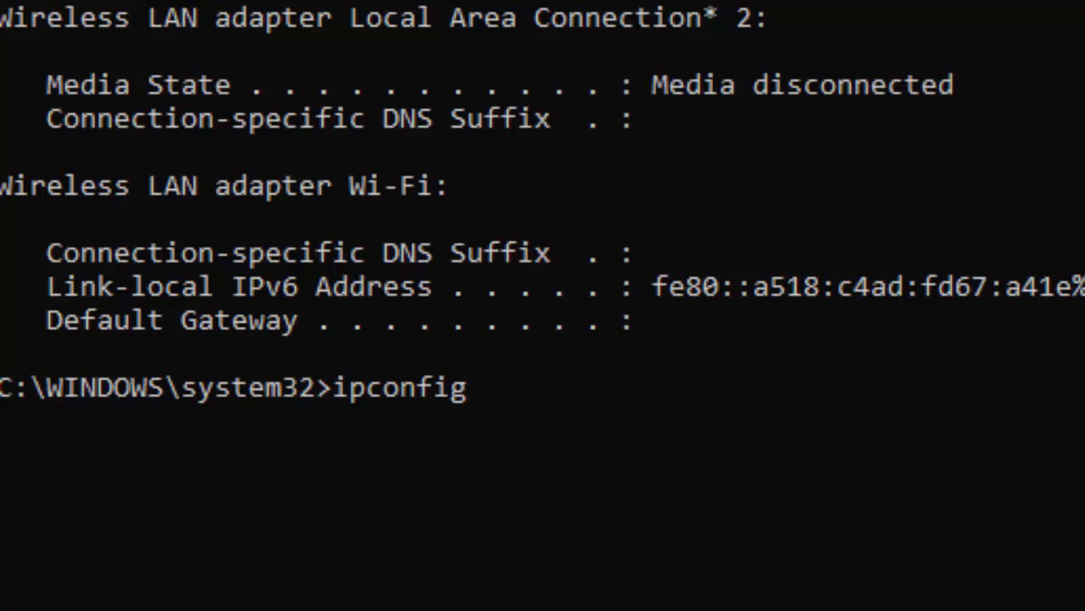
{"action": "type", "text": "/flushdns"}
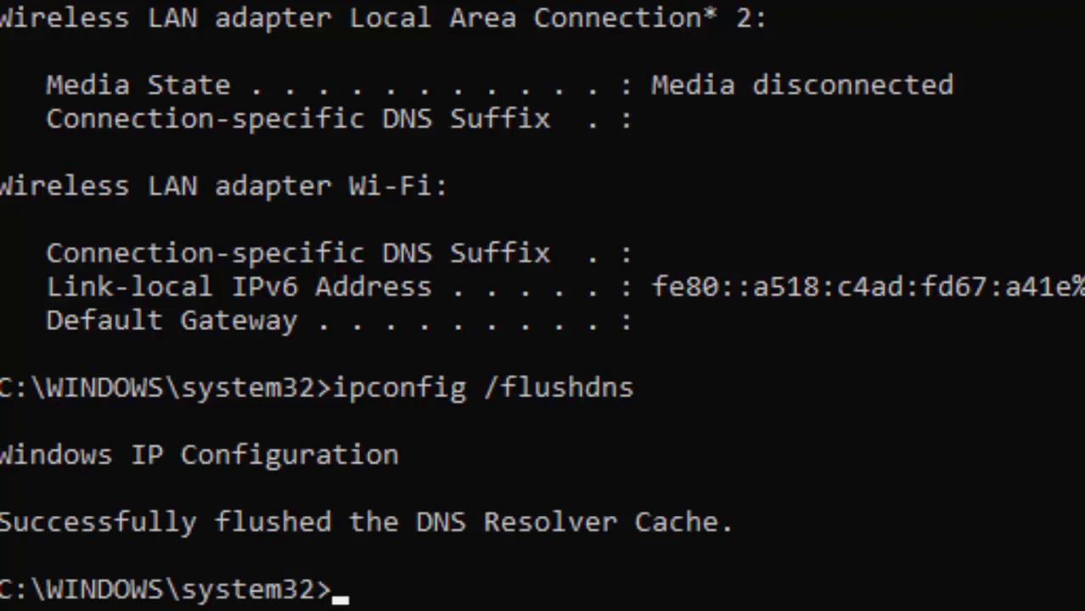
{"action": "type", "text": "ipconfig /"}
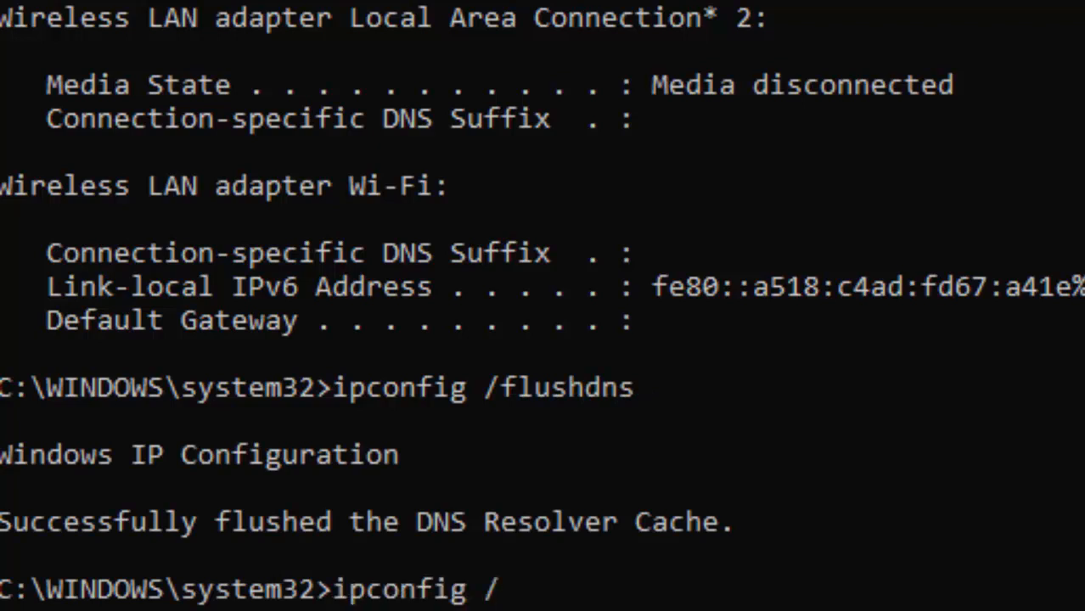
{"action": "type", "text": "renew"}
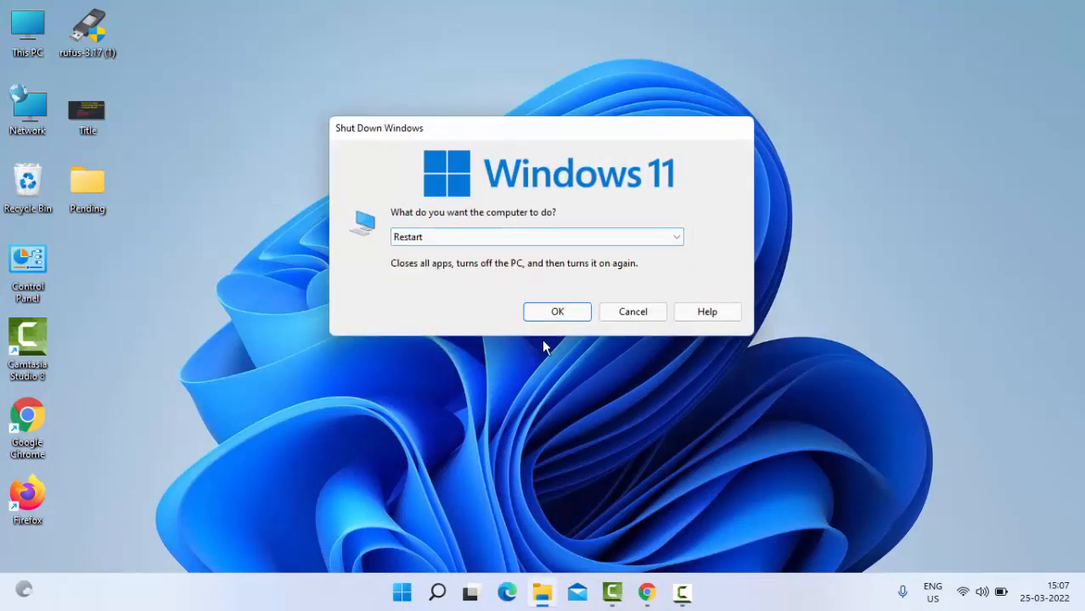
Confirm Restart in the Shut Down Windows dialog with OK
{"action": "left_click", "coordinate": [632, 312]}
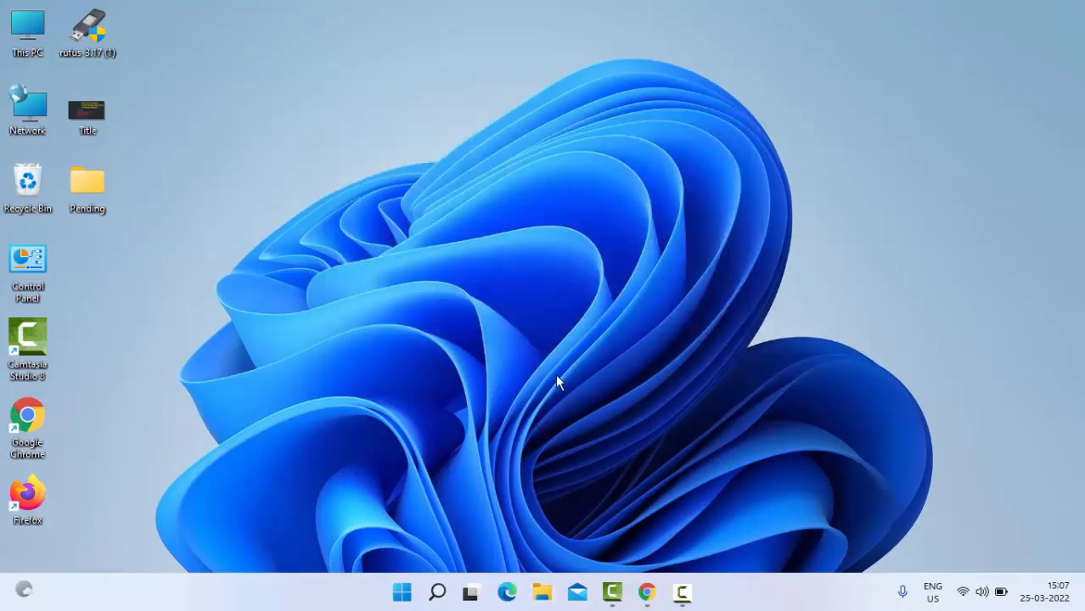
{"action": "mouse_move", "coordinate": [564, 377]}
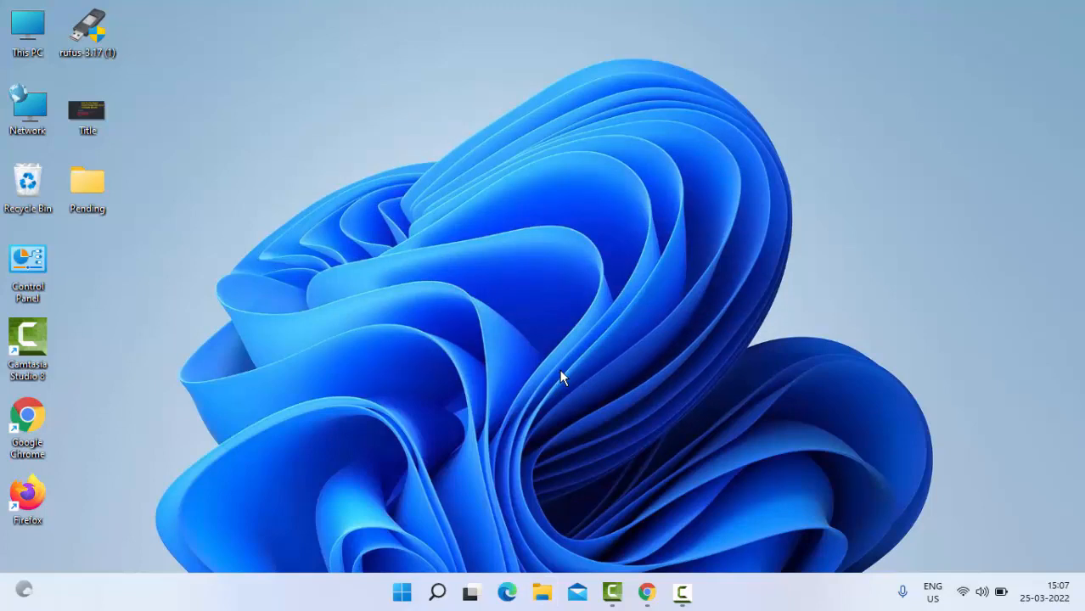